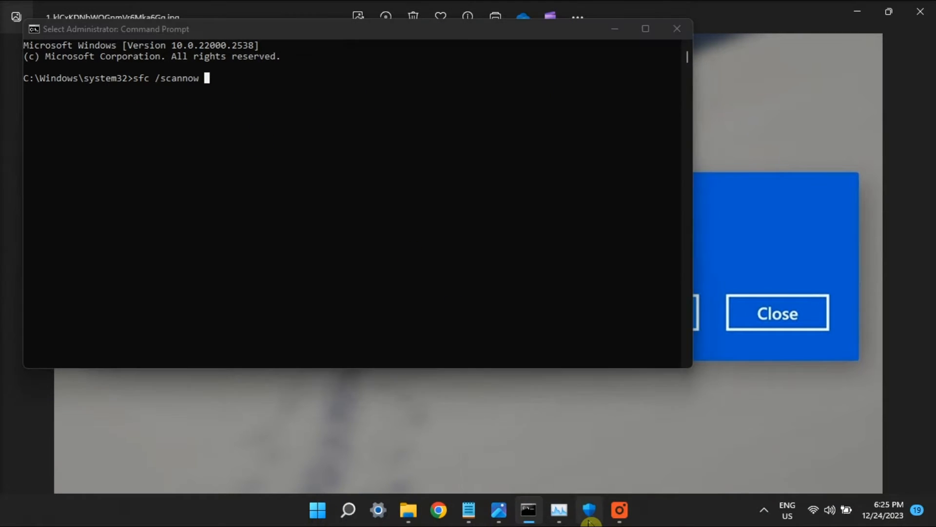
- Run sfc /scannow in the administrator Command Prompt to repair system files
{"action": "left_click", "coordinate": [589, 510]}
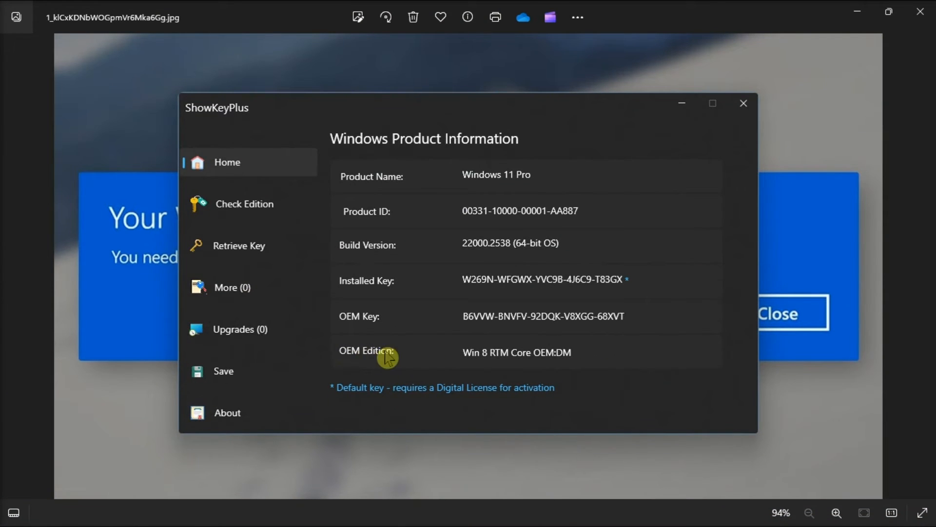
{"action": "mouse_move", "coordinate": [530, 323]}
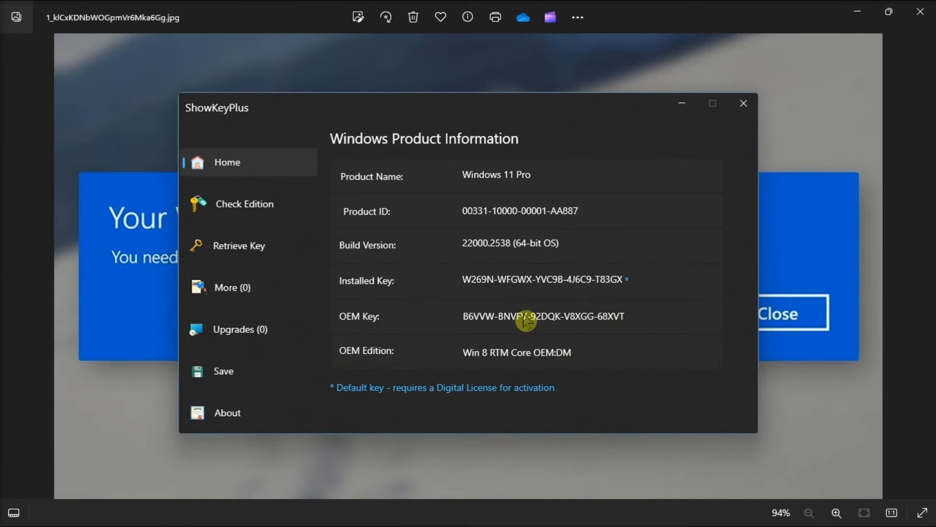
{"action": "mouse_move", "coordinate": [608, 339]}
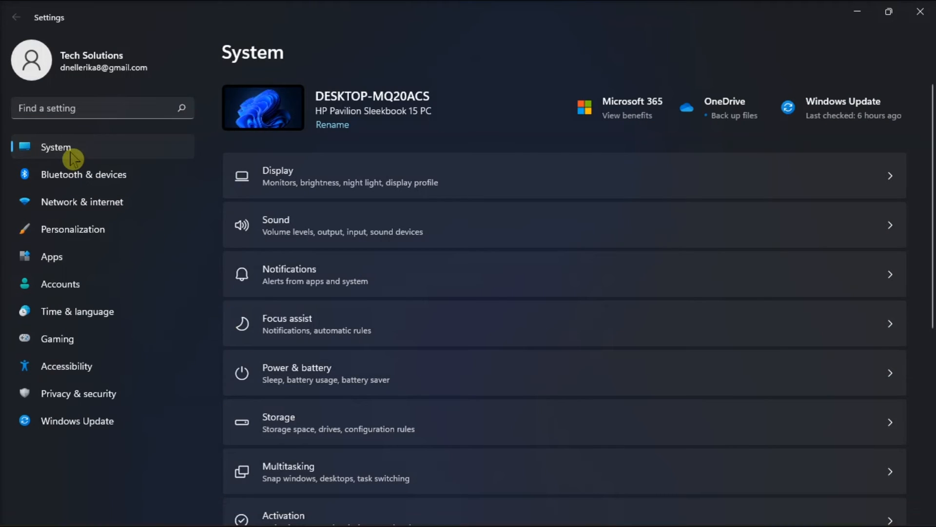
- Show the Activation page confirming Windows 11 Pro is active, then dismiss ShowKeyPlus
{"action": "scroll", "scroll_direction": "down", "scroll_amount": 3}
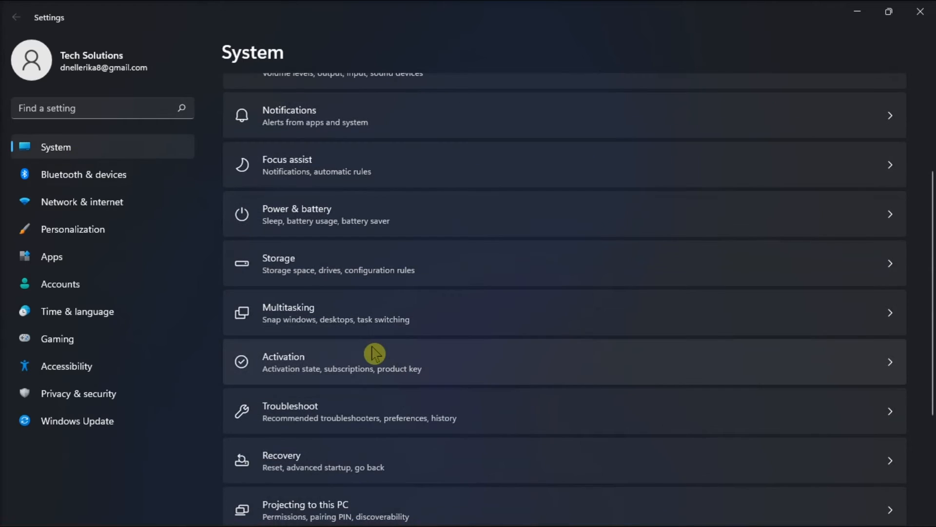
{"action": "left_click", "coordinate": [370, 361]}
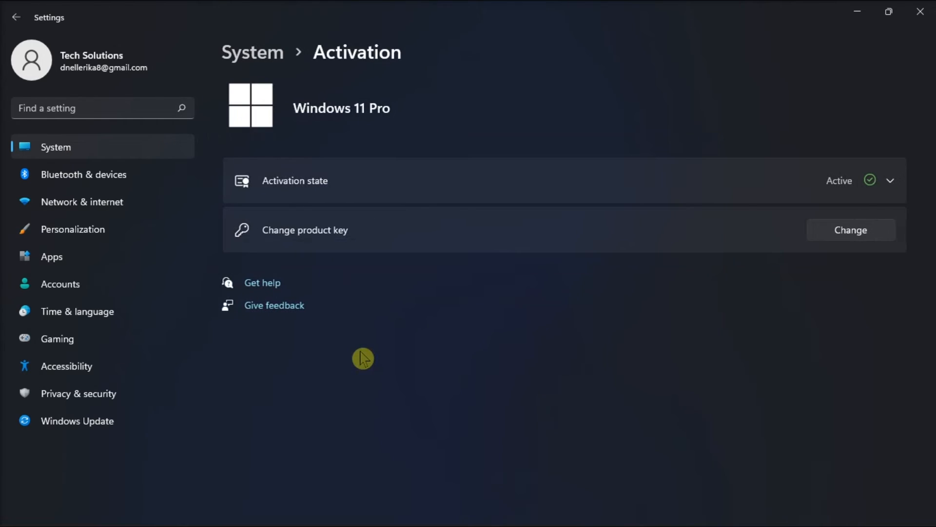
{"action": "mouse_move", "coordinate": [855, 239]}
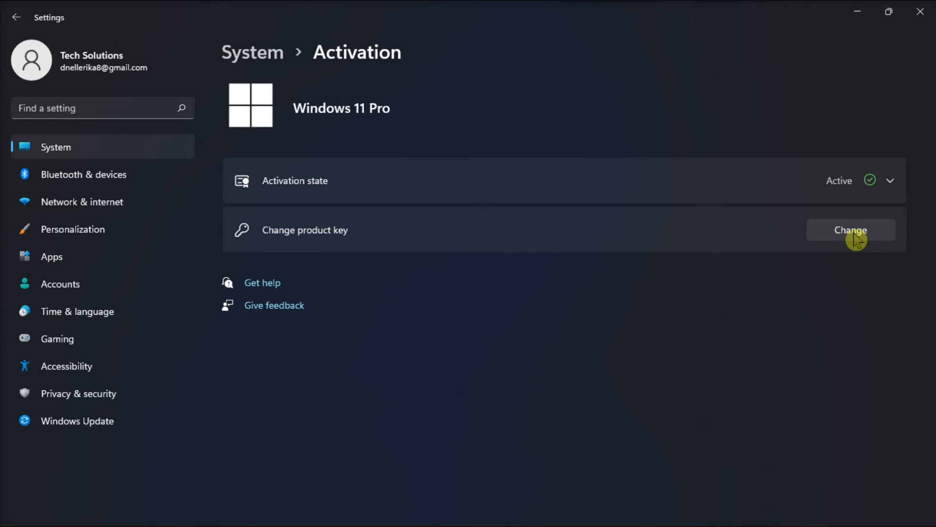
{"action": "mouse_move", "coordinate": [856, 18]}
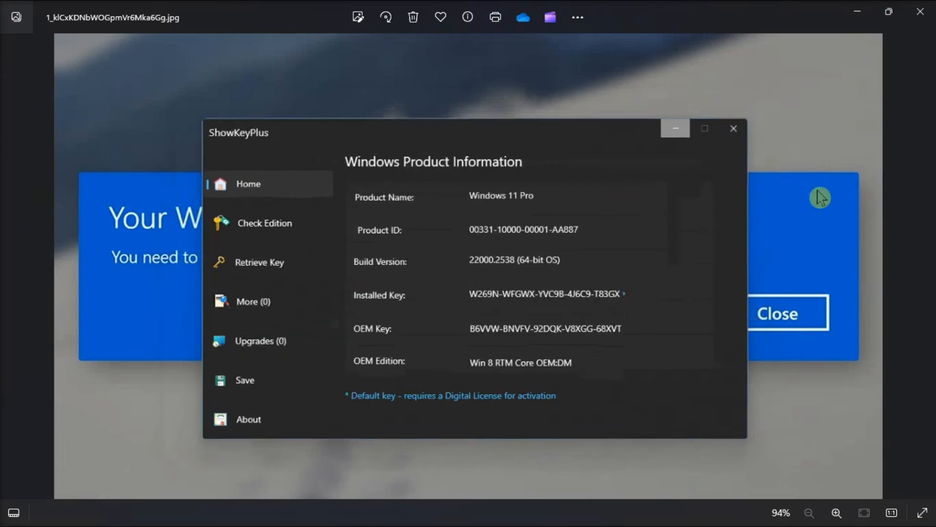
{"action": "left_click", "coordinate": [733, 129]}
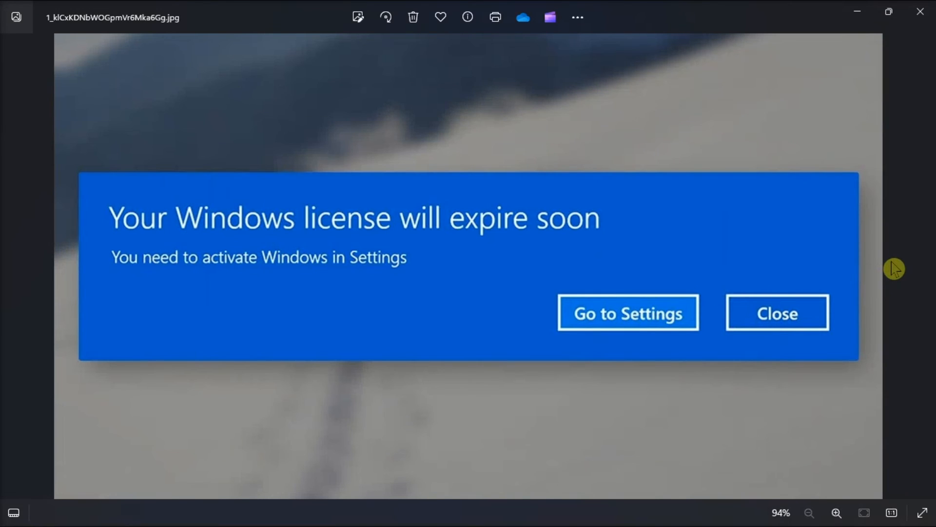